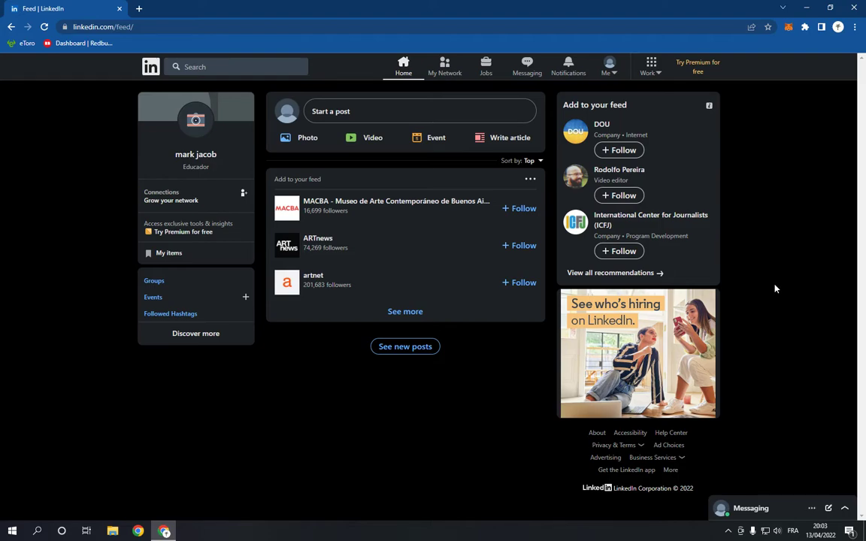
mouse_move(753, 179)
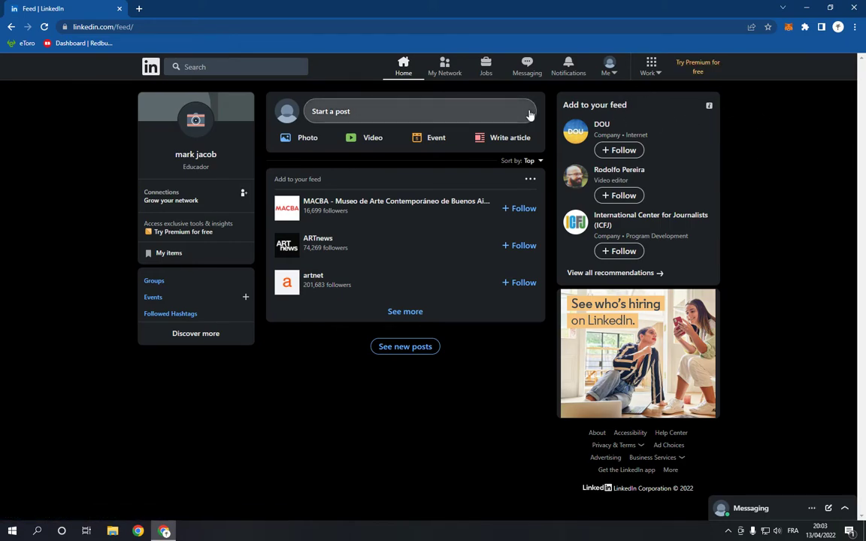
mouse_move(511, 388)
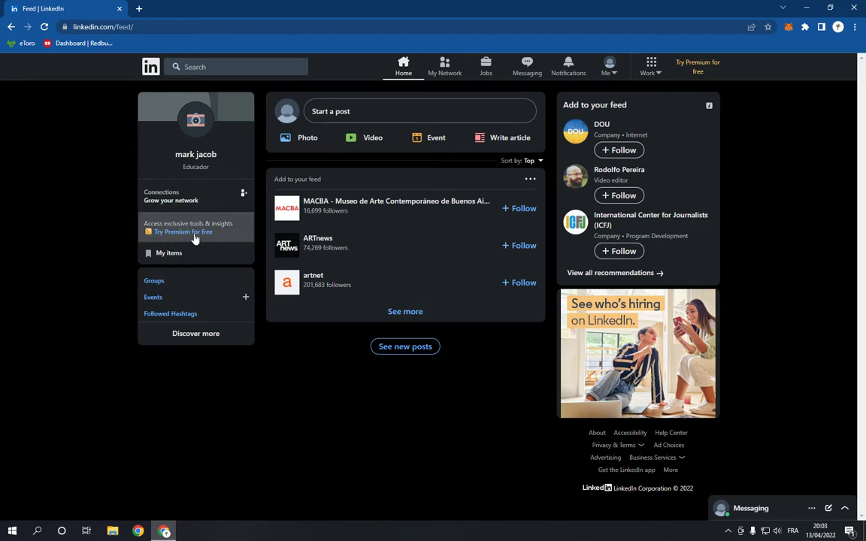
mouse_move(173, 237)
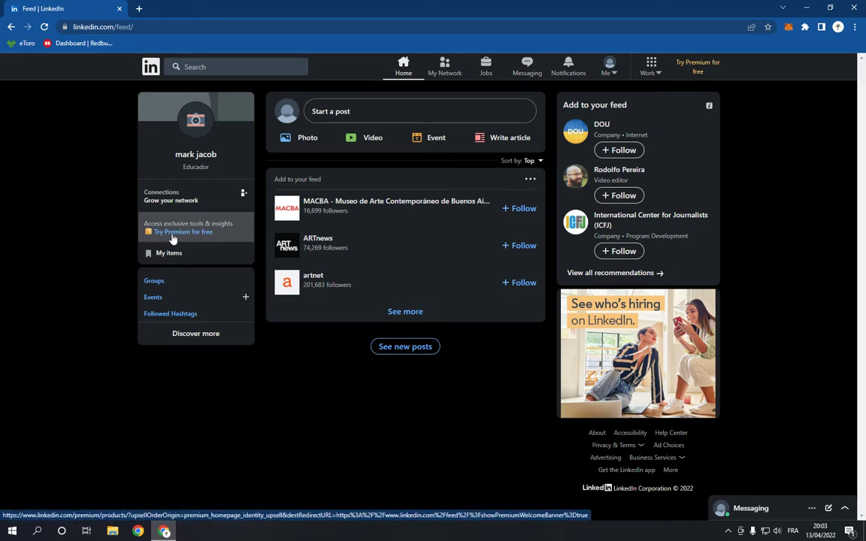
Start the free Premium trial offer from the left profile card on the feed
click(182, 231)
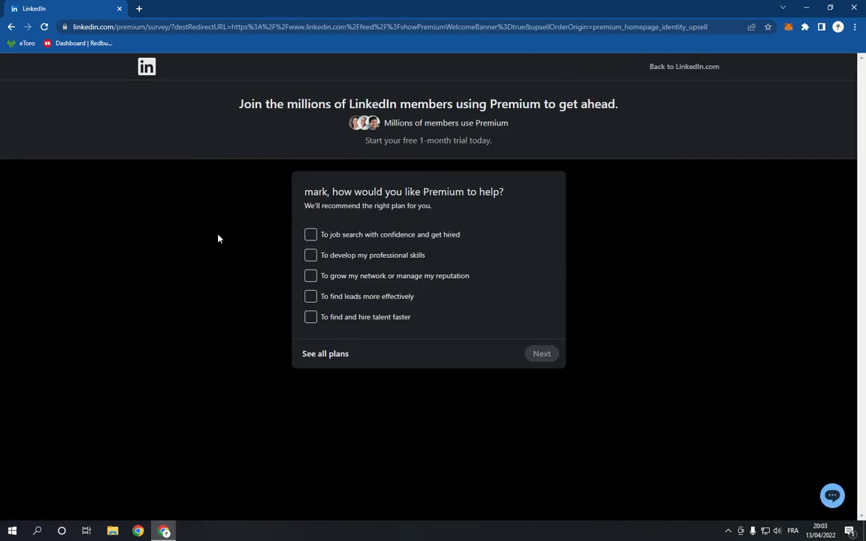
mouse_move(400, 205)
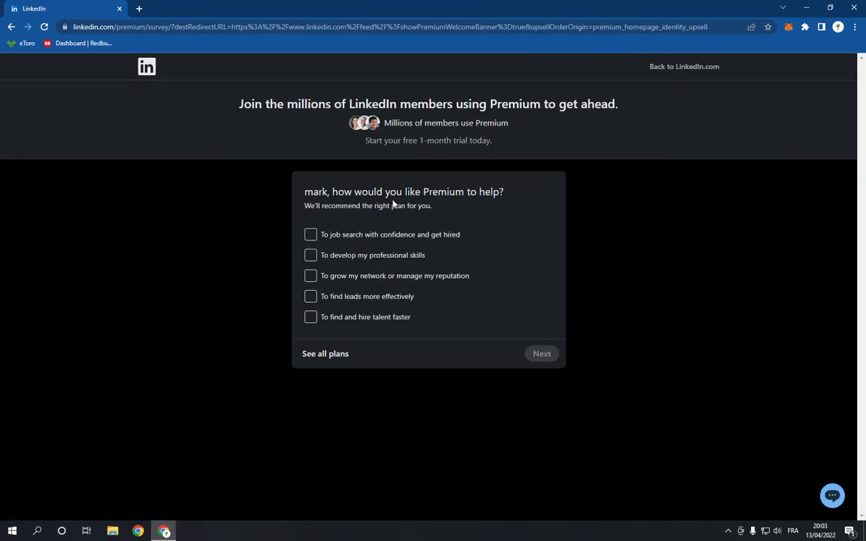
mouse_move(430, 205)
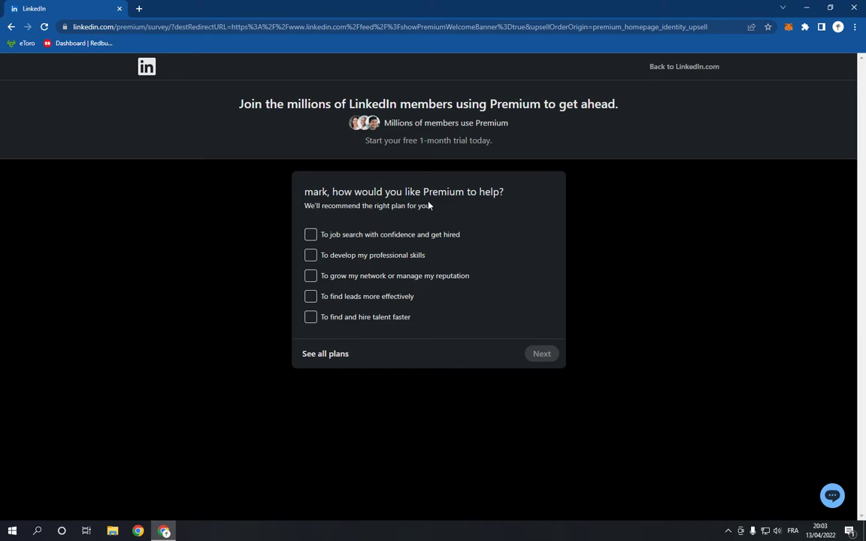
mouse_move(298, 273)
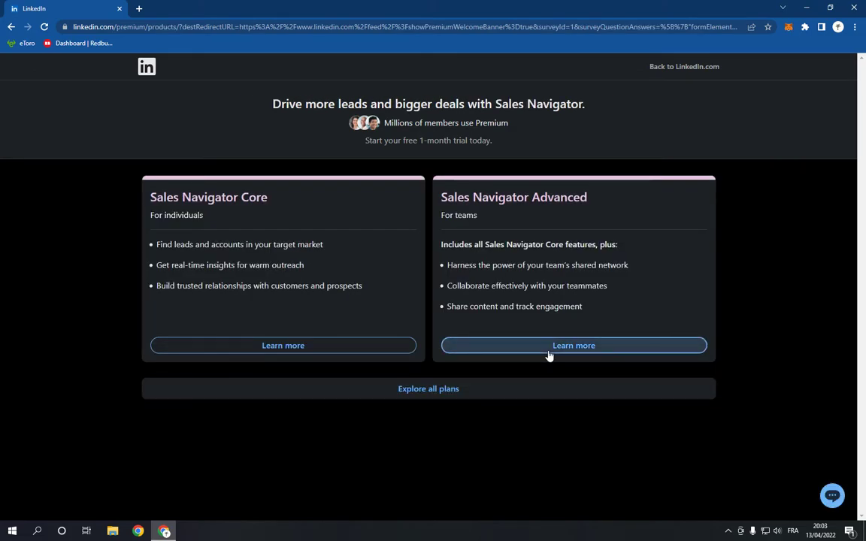
mouse_move(391, 363)
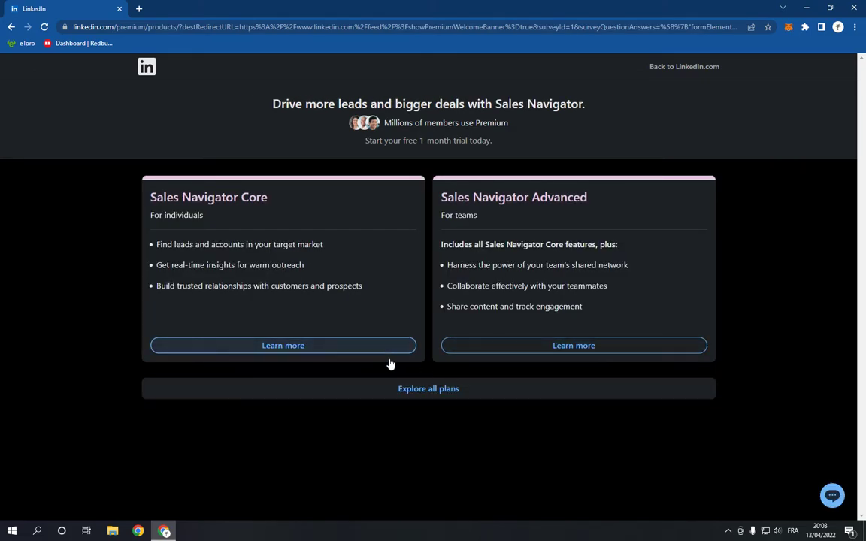
Explore all Premium plans, view the Business plan details, and start its free month
click(428, 389)
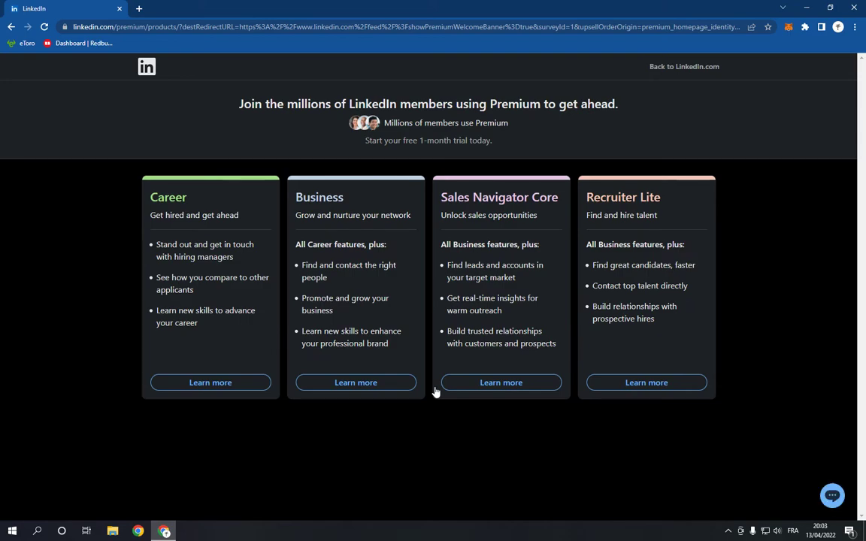
mouse_move(816, 509)
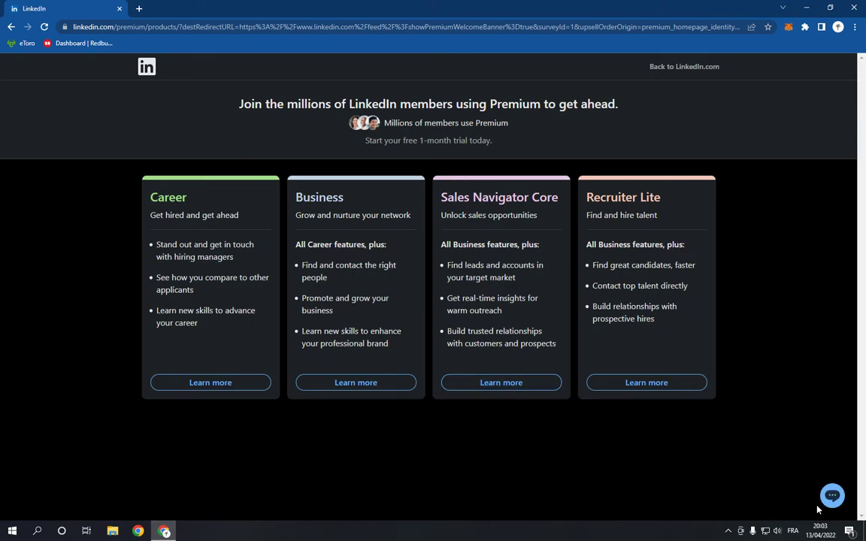
mouse_move(577, 304)
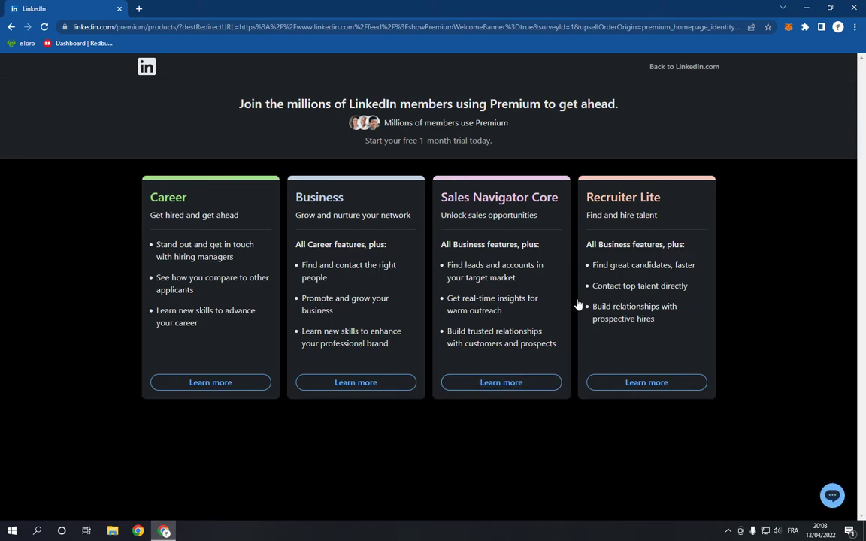
mouse_move(338, 245)
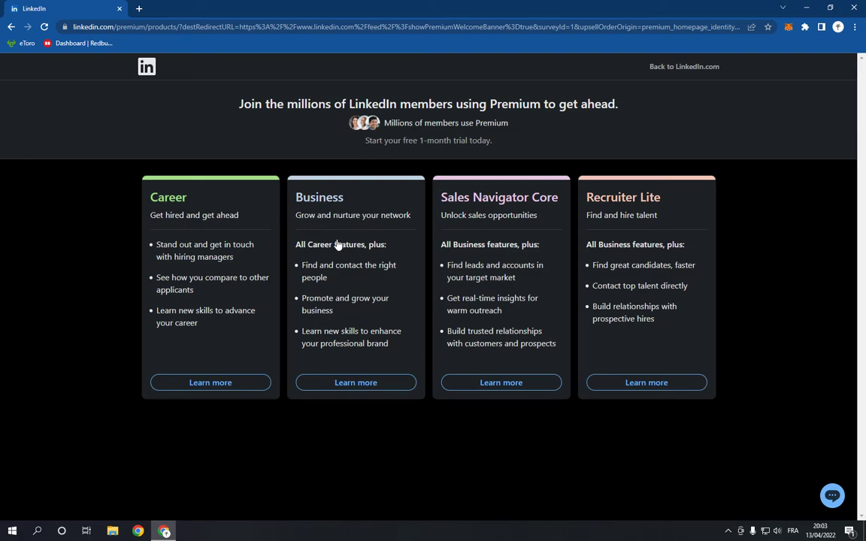
click(356, 383)
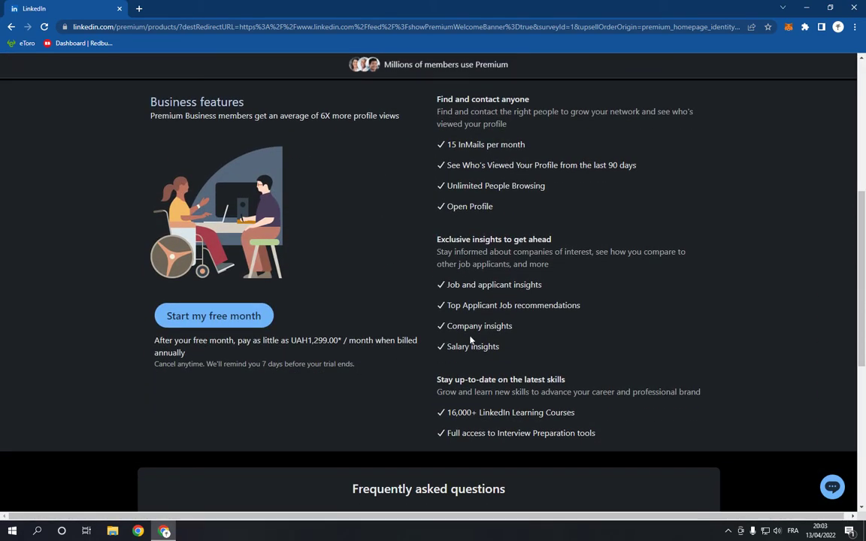
mouse_move(184, 307)
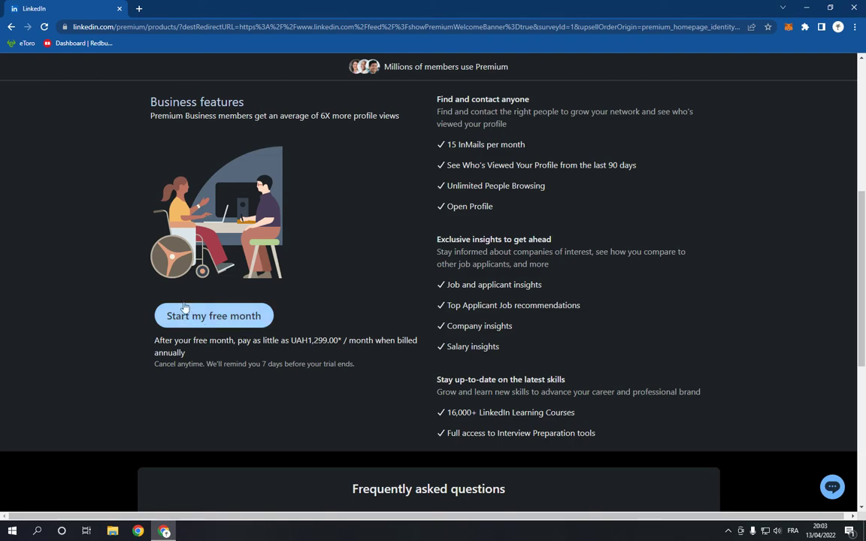
click(213, 315)
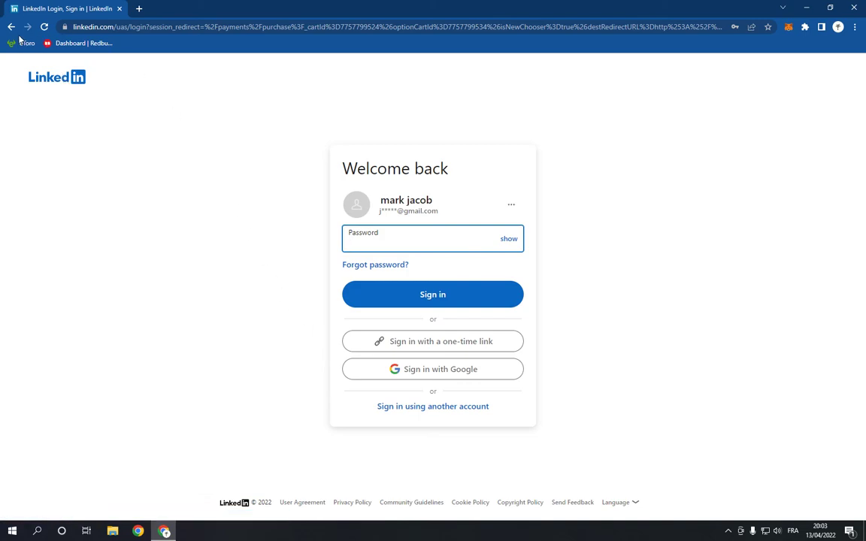
Go back from the 'Welcome back' password prompt to the Sales Navigator Core and Advanced plans
click(433, 294)
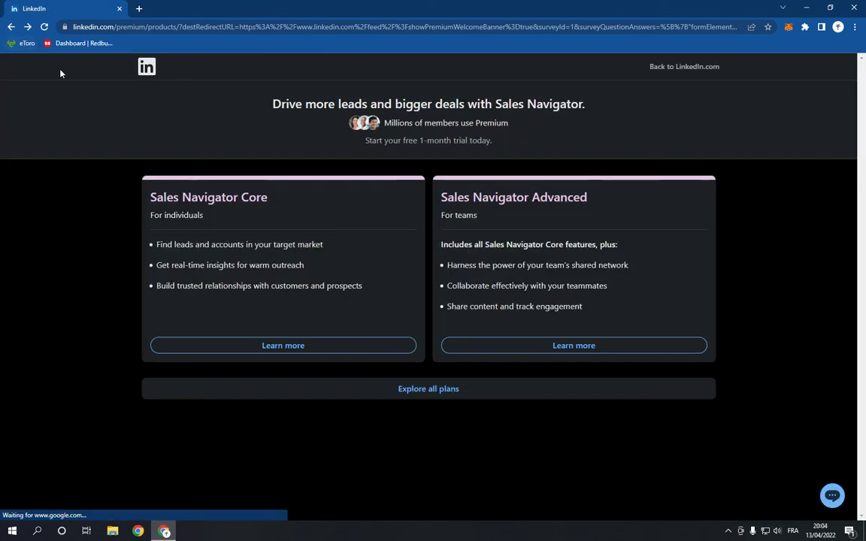